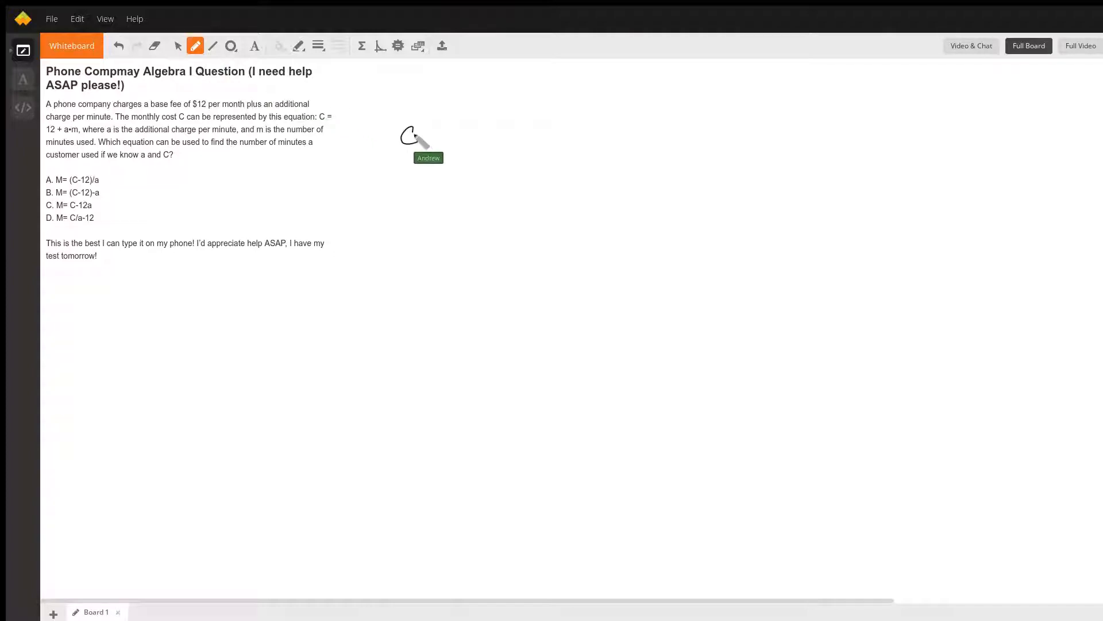
Handwrite the starting equation C = 12 + aM beside the typed question.
left_click_drag(405, 133, 481, 134)
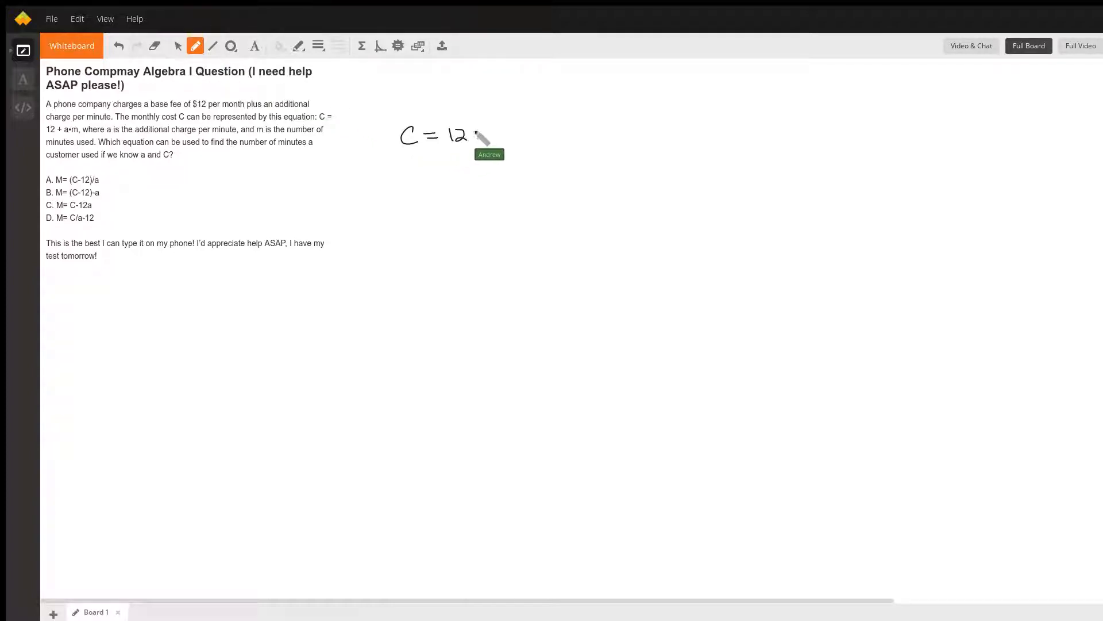
left_click_drag(471, 137, 521, 133)
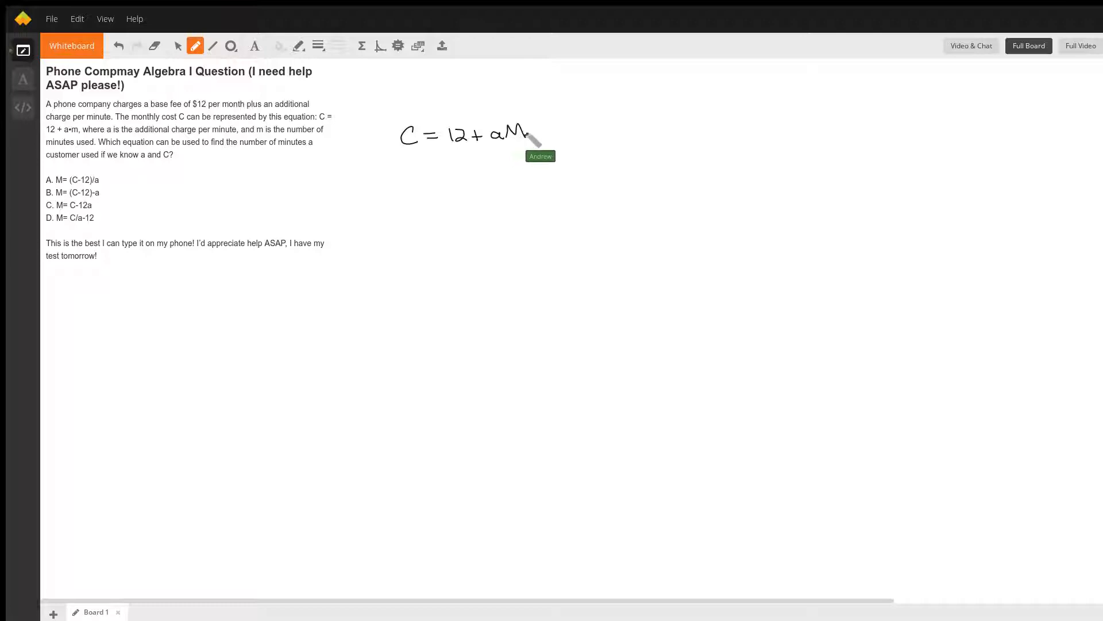
mouse_move(536, 151)
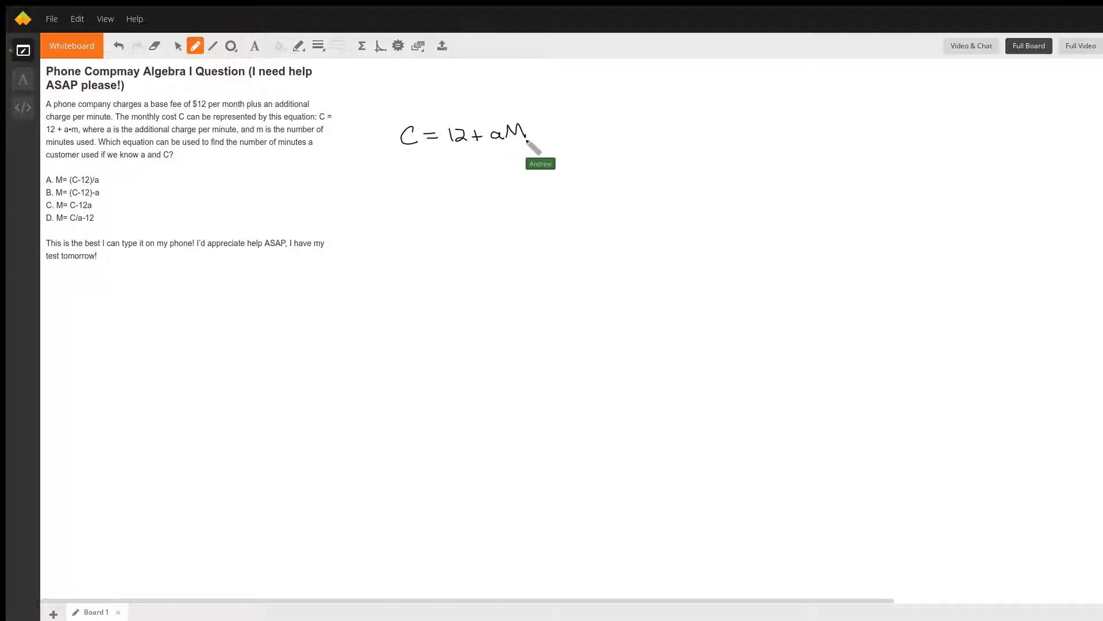
mouse_move(447, 172)
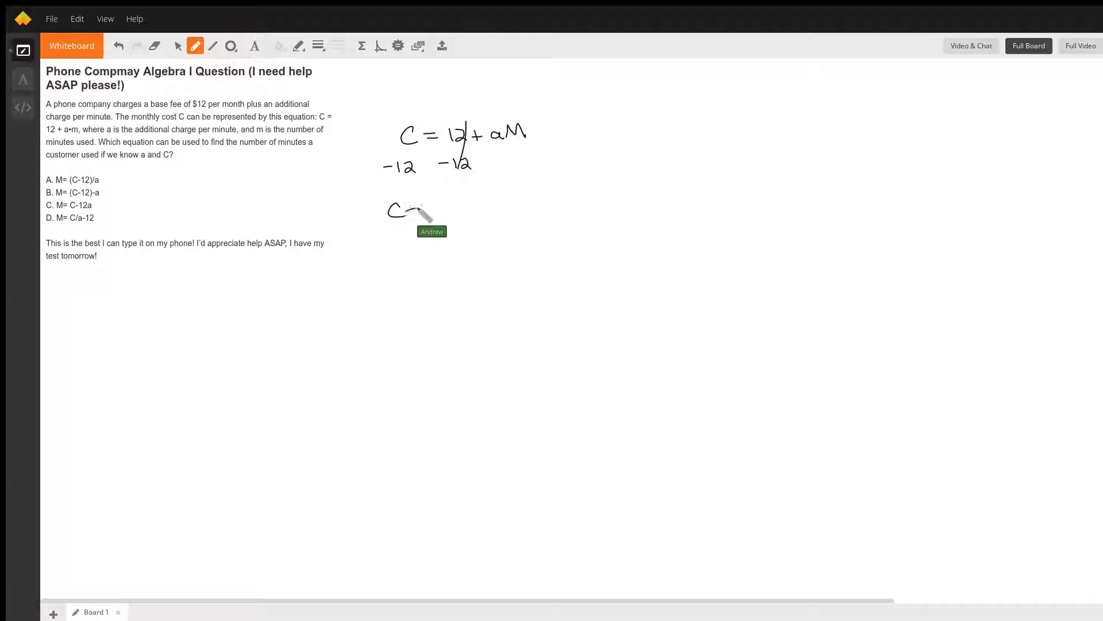
Write C − 12 = aM on the next line and divide both sides by a.
left_click_drag(401, 209, 467, 209)
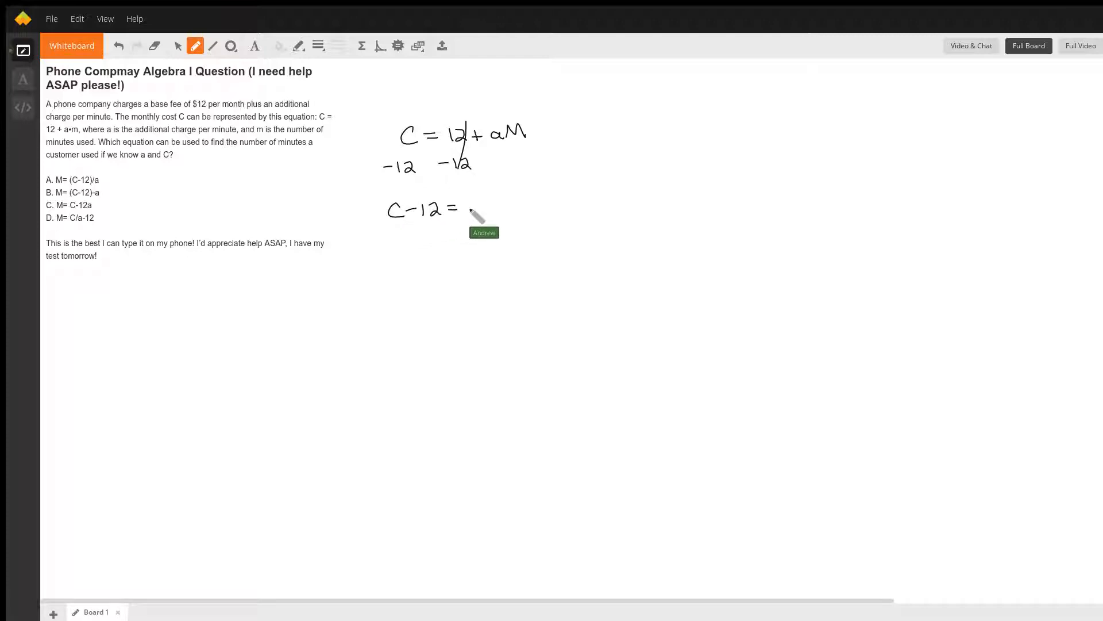
left_click_drag(468, 208, 497, 204)
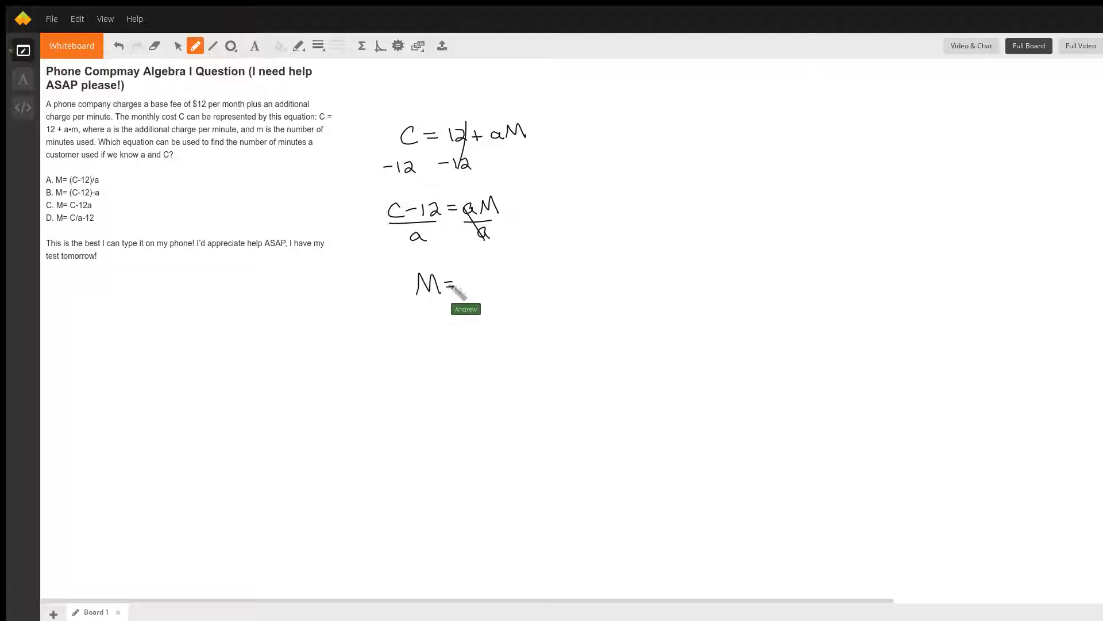
Write the answer M = (C − 12)/a and enclose it in a red box.
left_click_drag(470, 271, 507, 272)
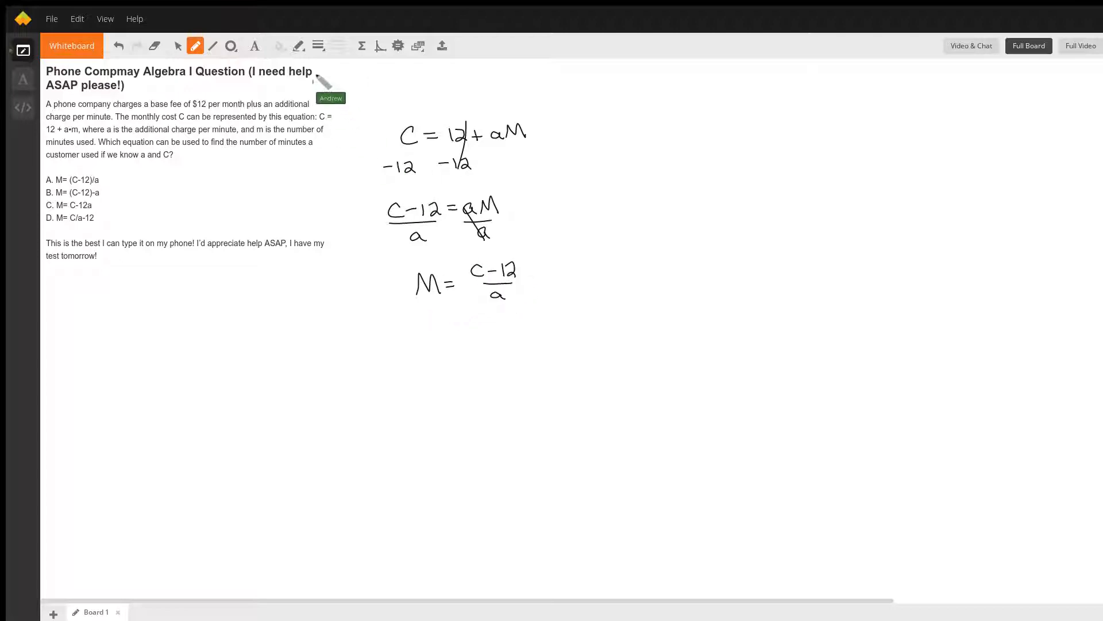
left_click_drag(400, 253, 404, 305)
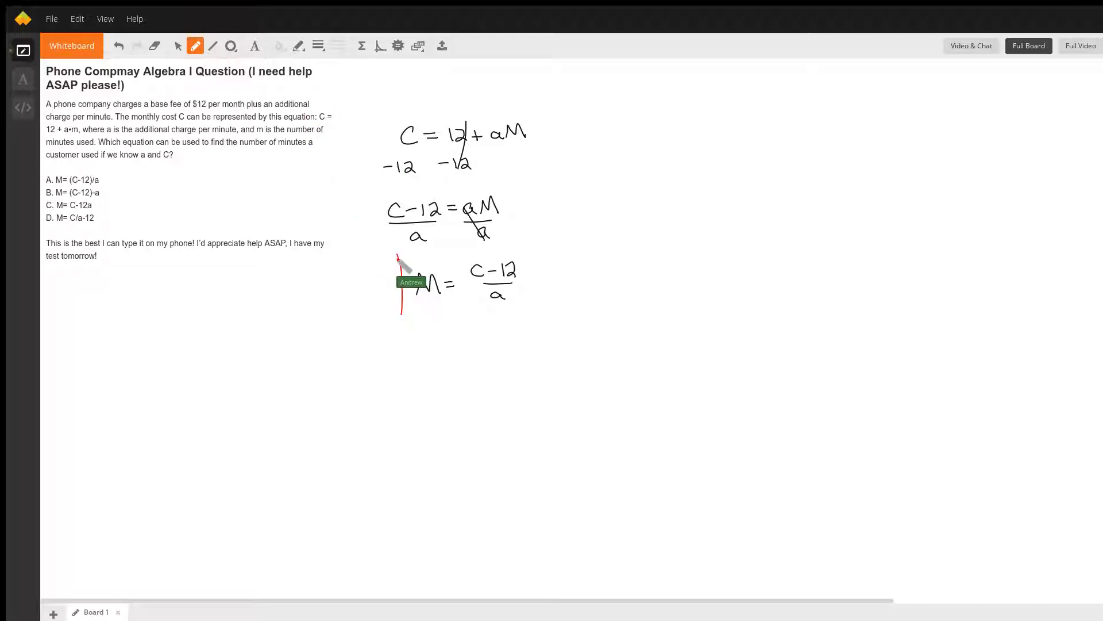
left_click_drag(394, 249, 553, 320)
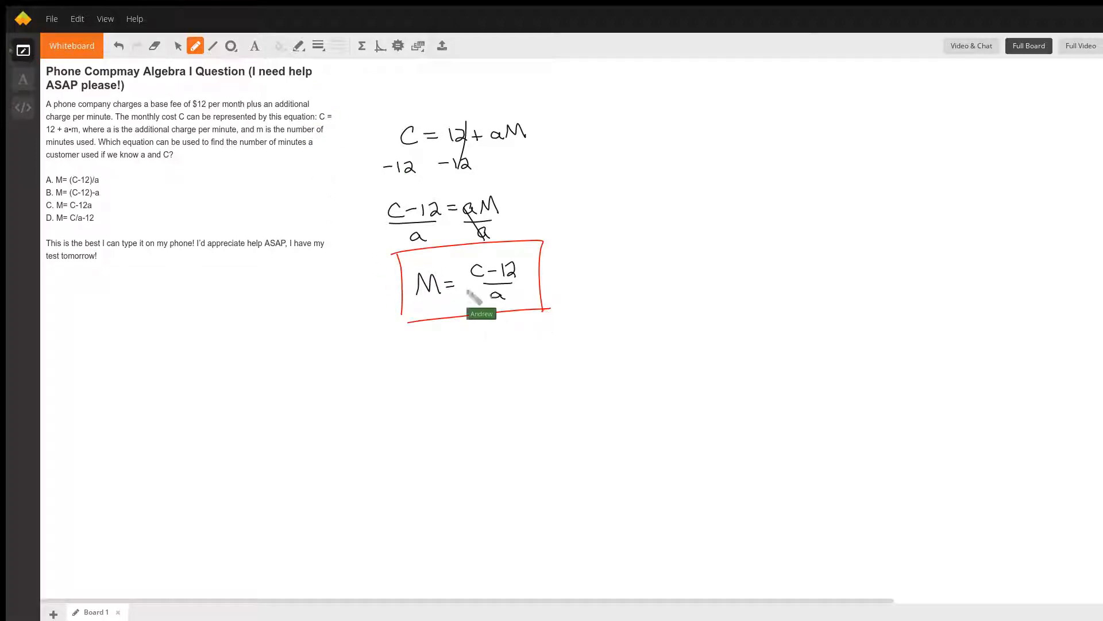